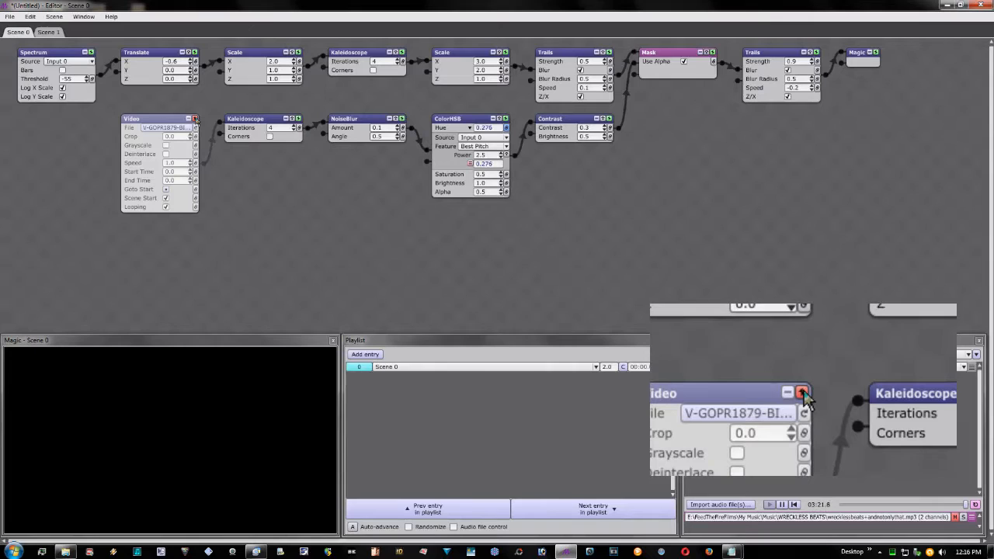
- Switch to the second scene showing the white audio-spectrum shape in the preview
{"action": "left_click", "coordinate": [803, 391]}
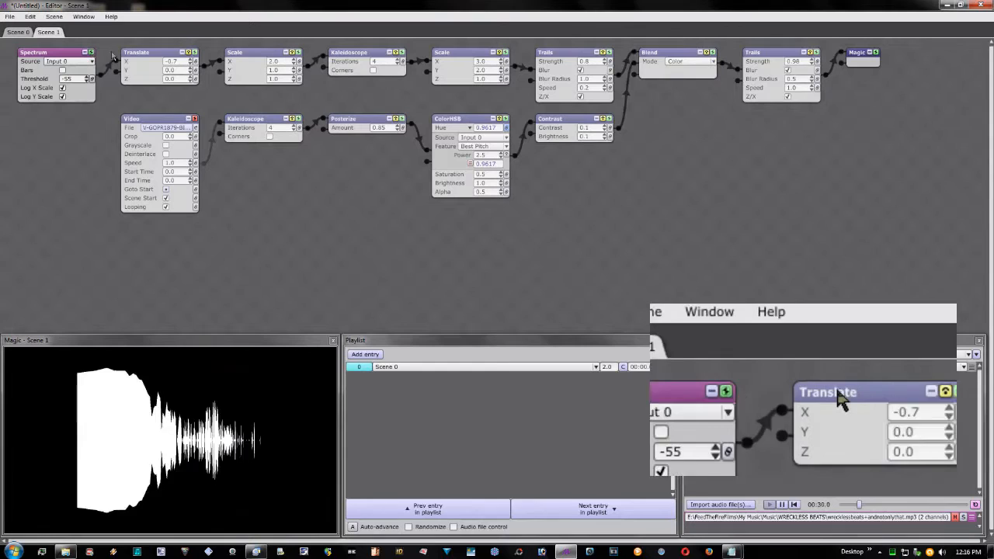
- Turn off the Posterize step so the kaleidoscoped bike-path video fills the spectrum shape
{"action": "left_click", "coordinate": [365, 53]}
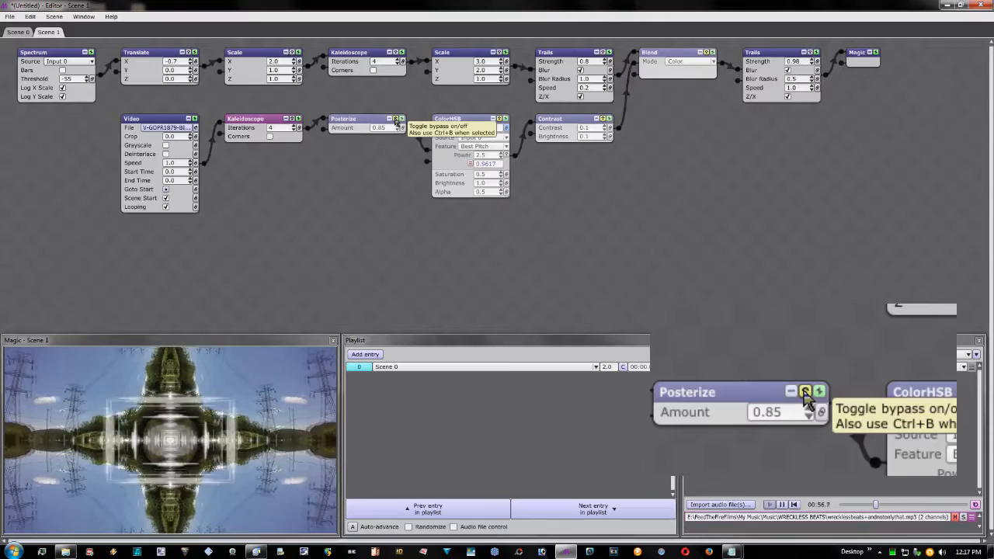
{"action": "left_click", "coordinate": [805, 389]}
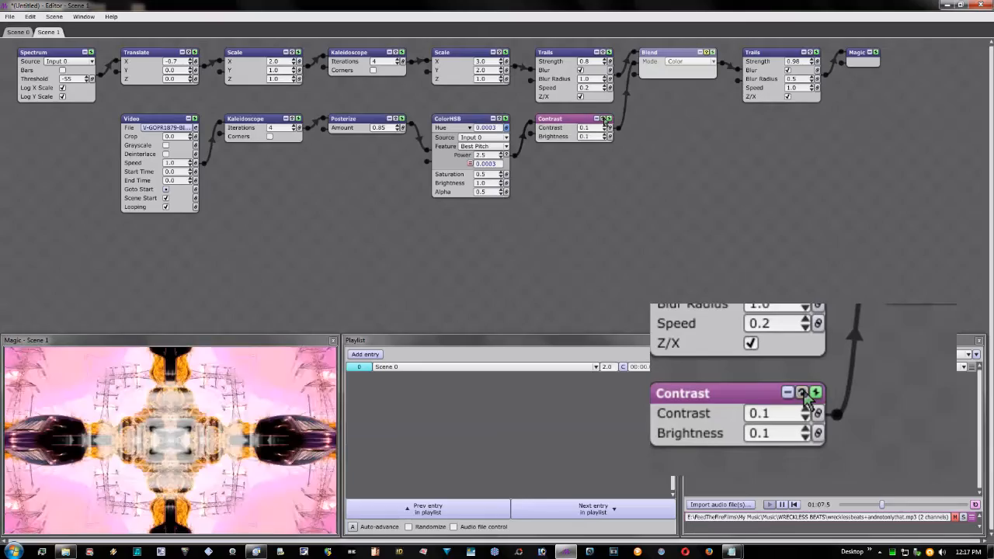
- Bypass the Contrast module and set the Blend mode to Overlay for a bright glowing shape
{"action": "left_click", "coordinate": [659, 53]}
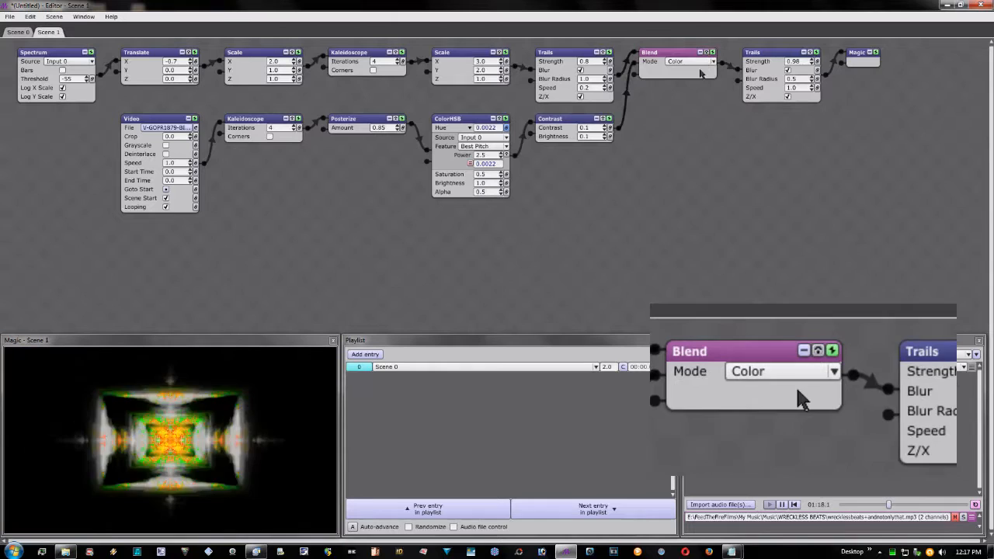
{"action": "left_click", "coordinate": [780, 371]}
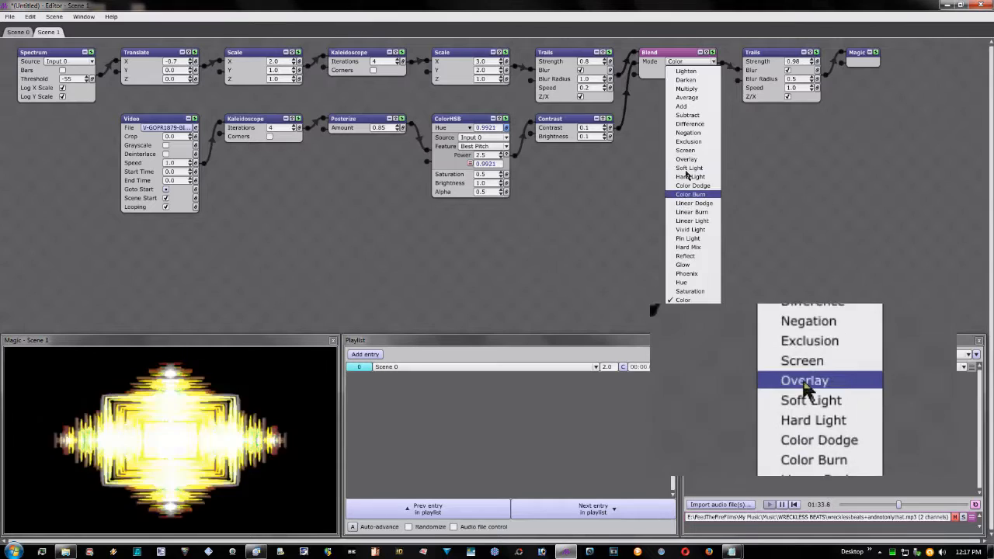
{"action": "left_click", "coordinate": [17, 31]}
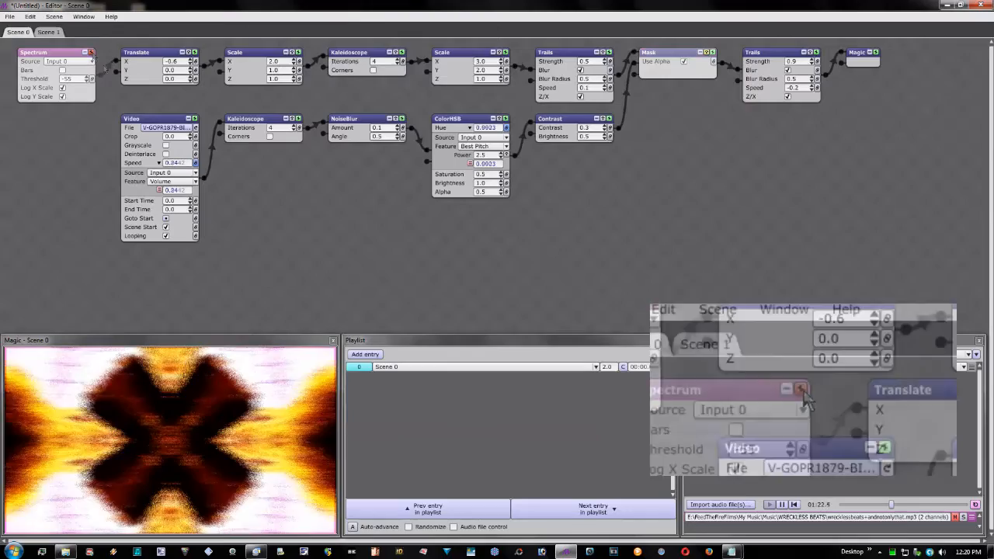
- Return to the first scene with the raw bike-path footage in the preview
{"action": "left_click", "coordinate": [802, 388]}
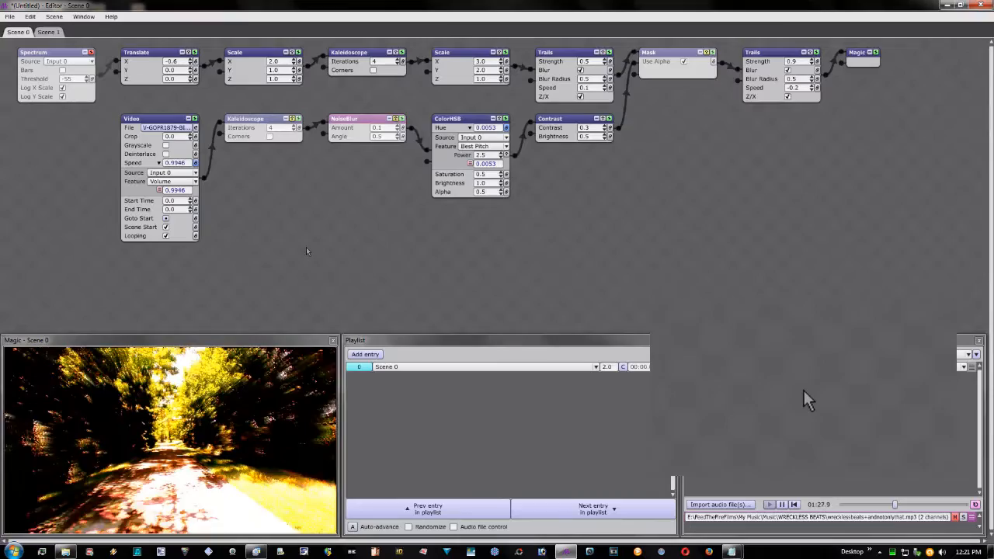